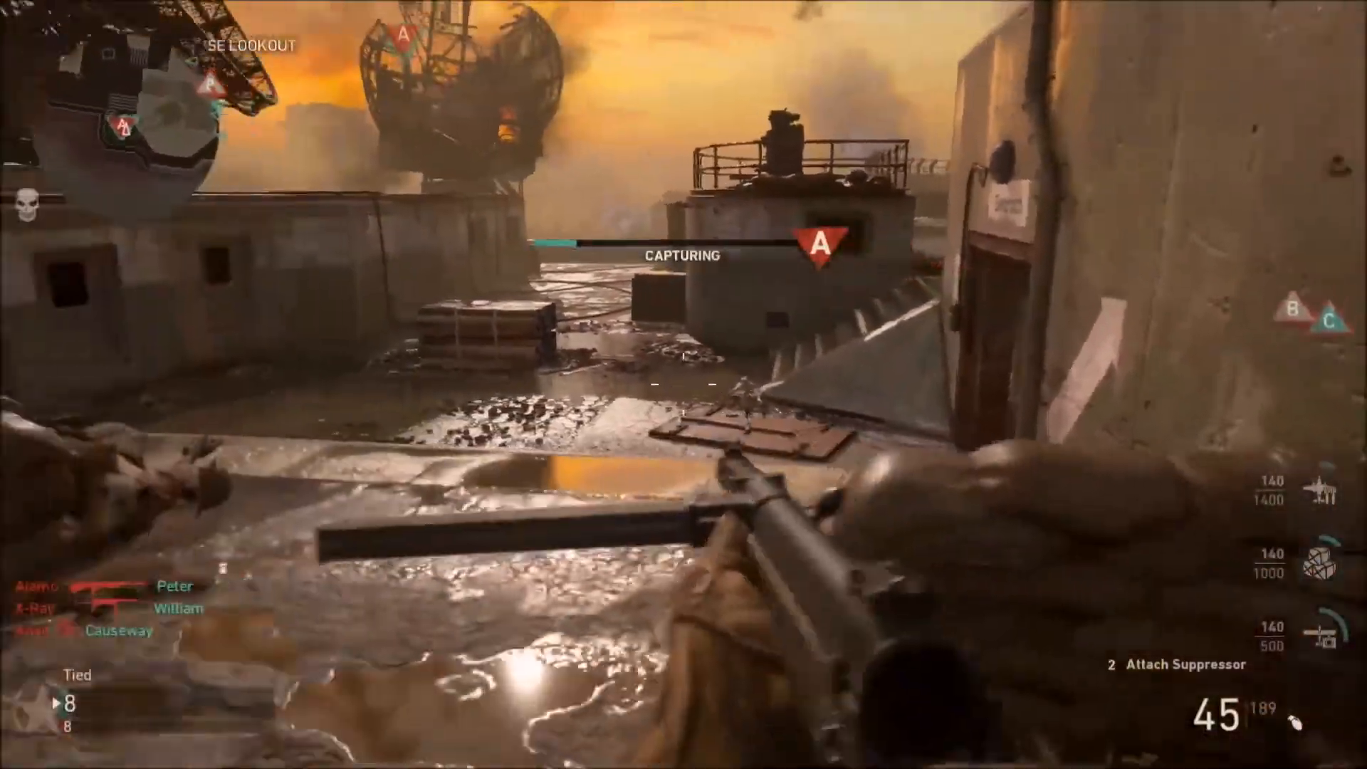
pyautogui.moveTo(684, 383)
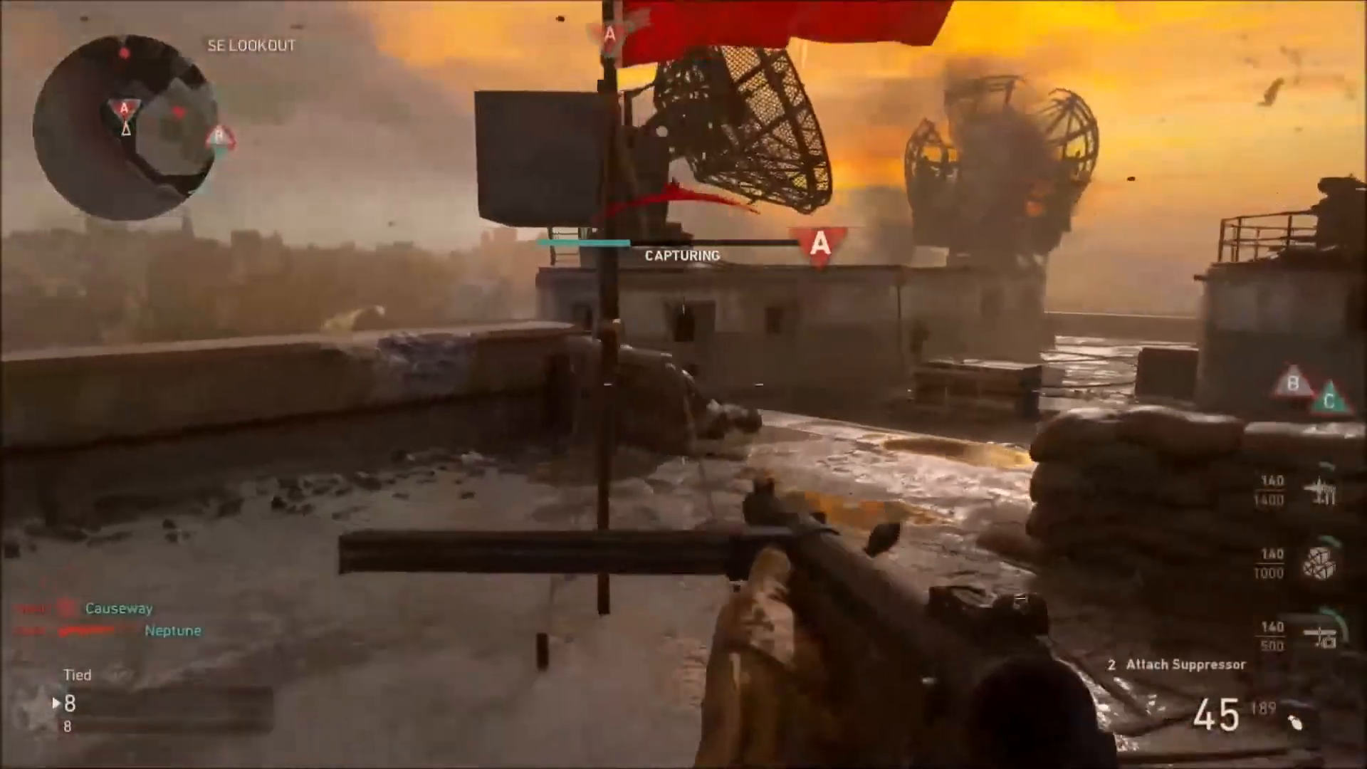